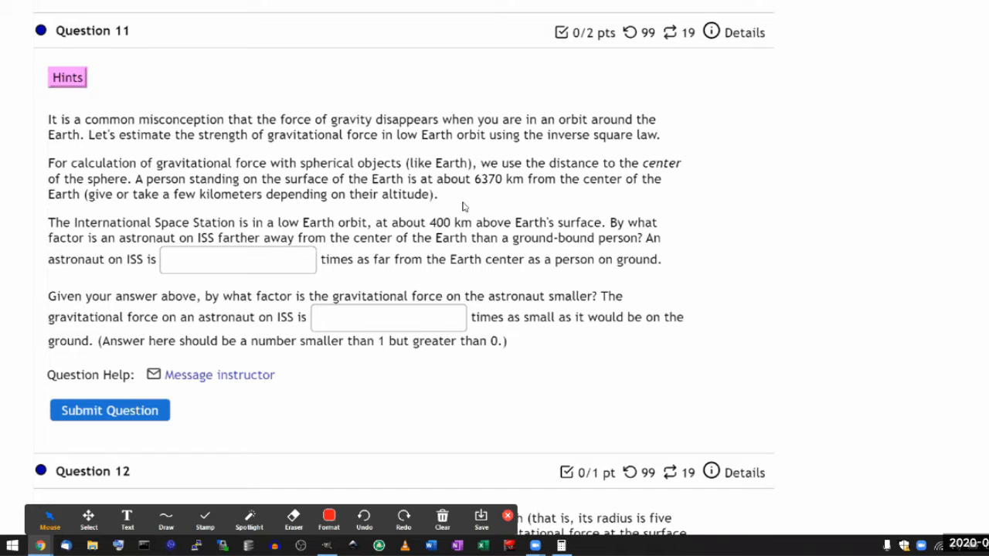
Step: Read and highlight the Question 11 text, then ready the Zoom annotation pen
drag(48, 119, 248, 163)
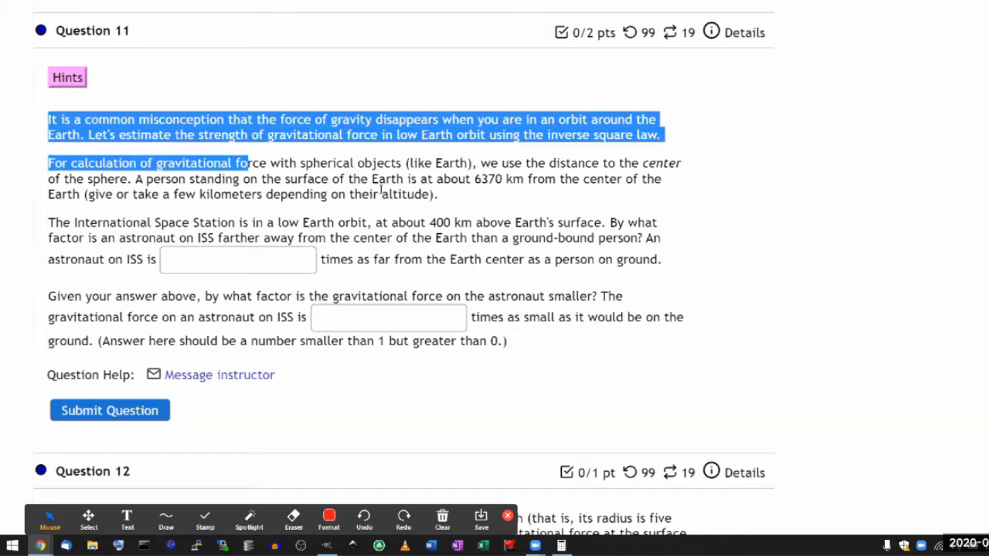
click(623, 275)
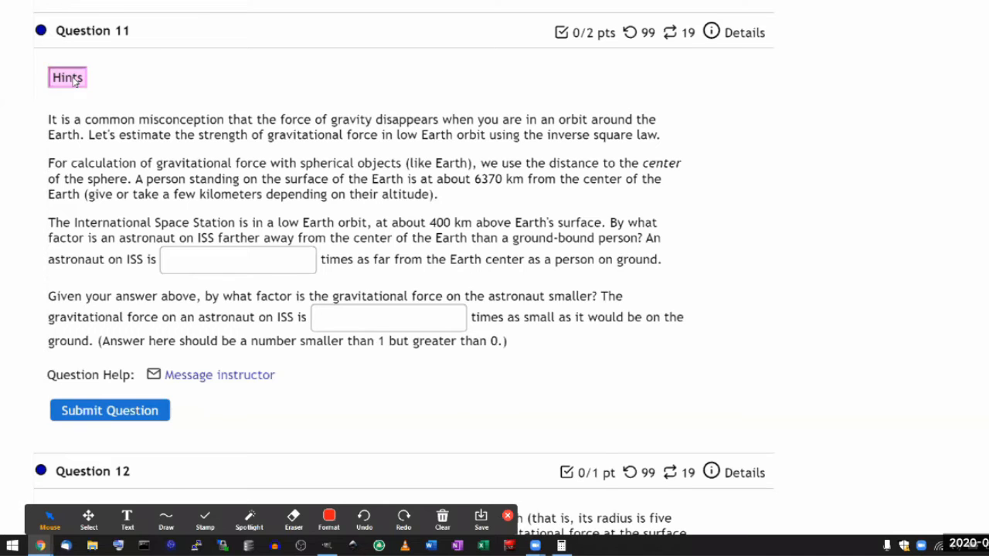
click(68, 77)
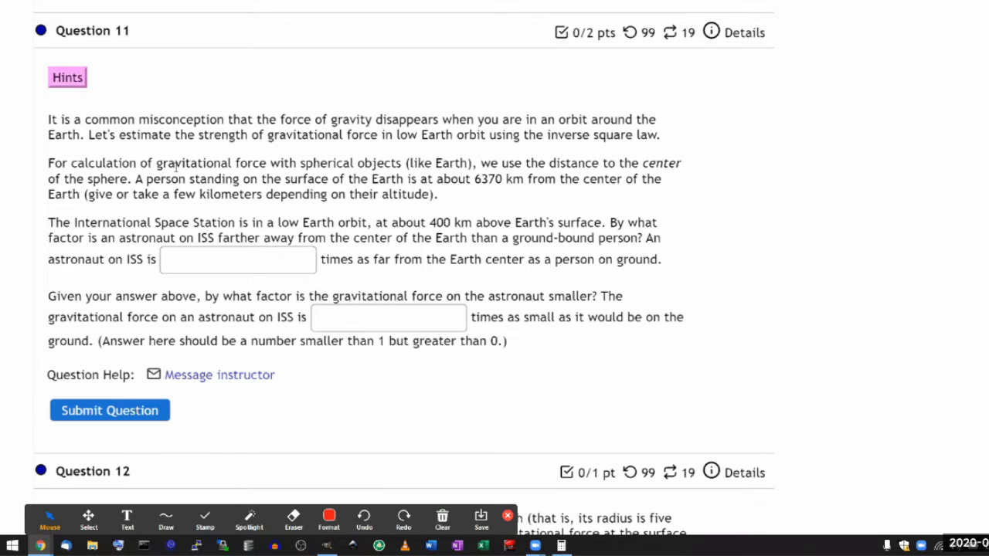
scroll(up, 3)
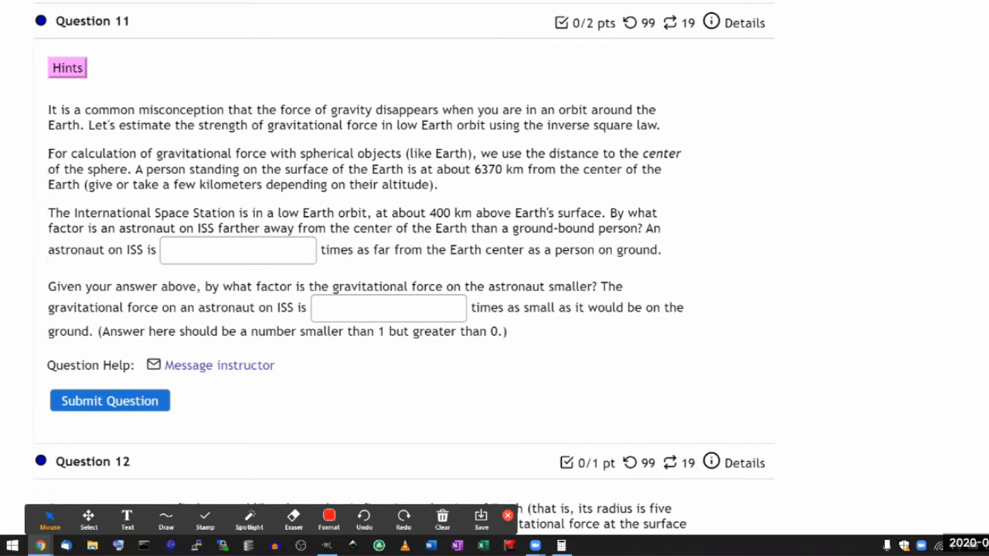
drag(48, 153, 438, 184)
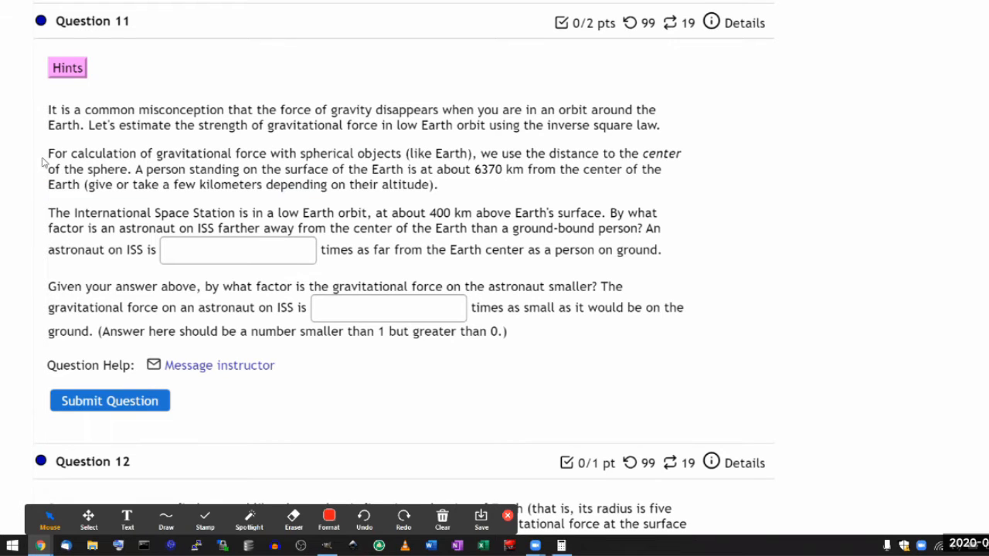
mouse_move(146, 157)
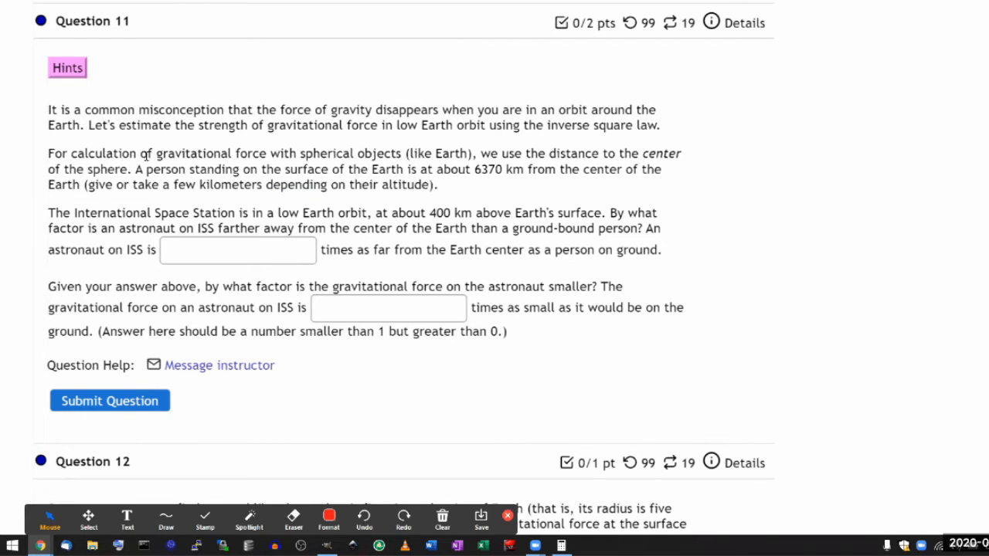
mouse_move(285, 158)
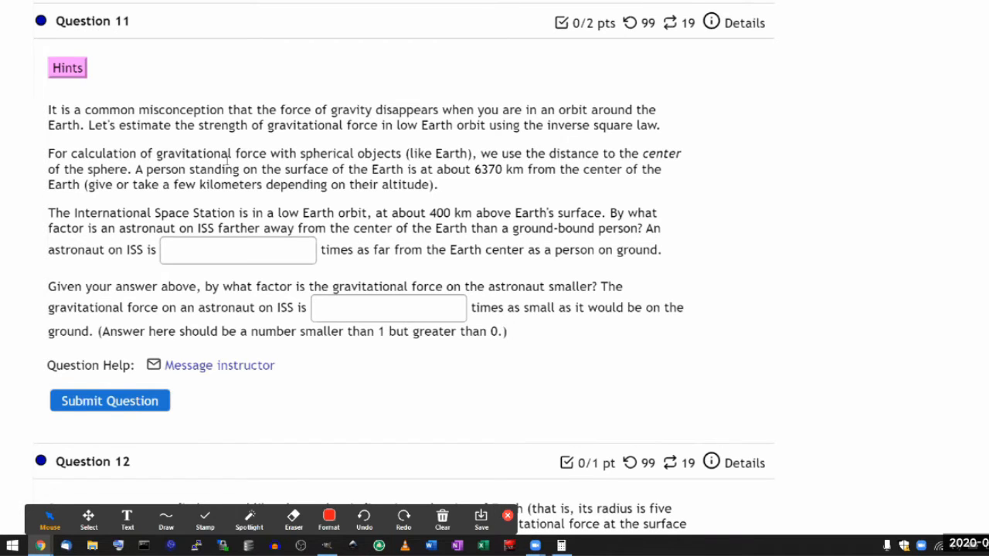
mouse_move(155, 177)
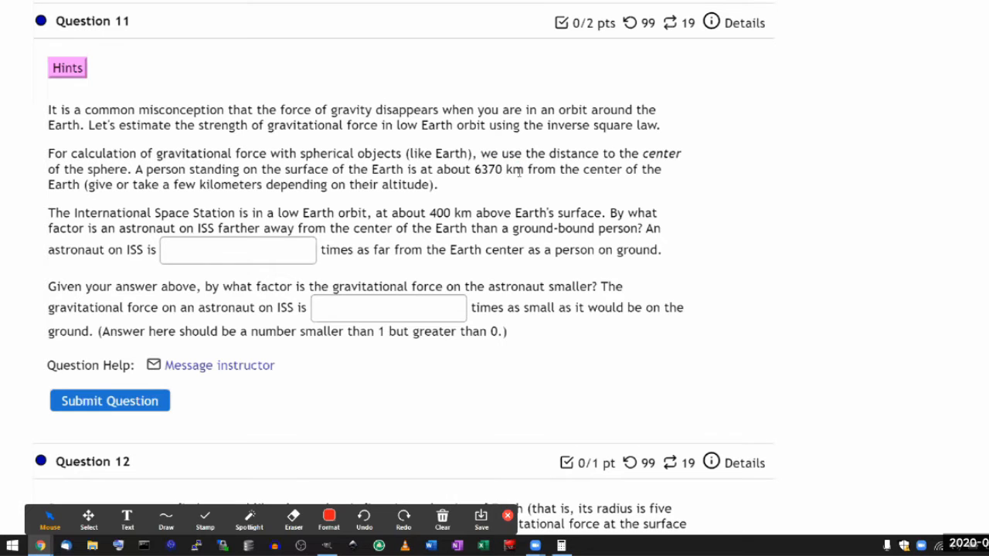
click(329, 519)
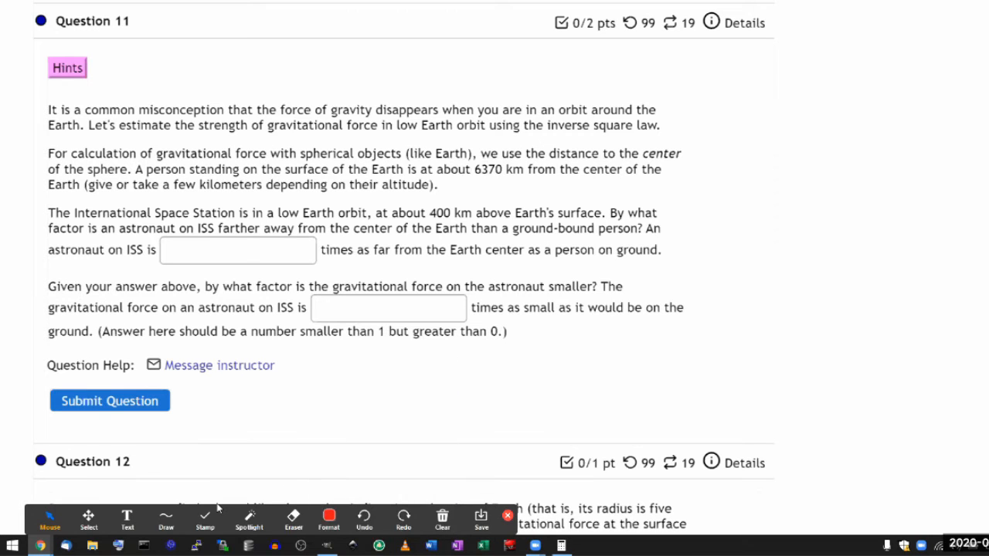
Step: Sketch Earth as a circle with a green person, a radius arrow from its centre and a 6370km label
click(165, 521)
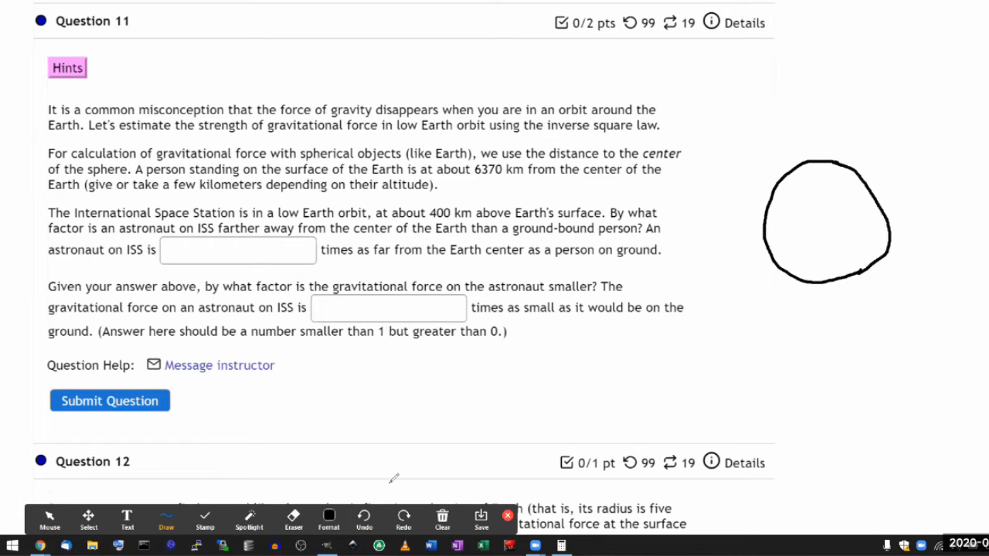
click(328, 519)
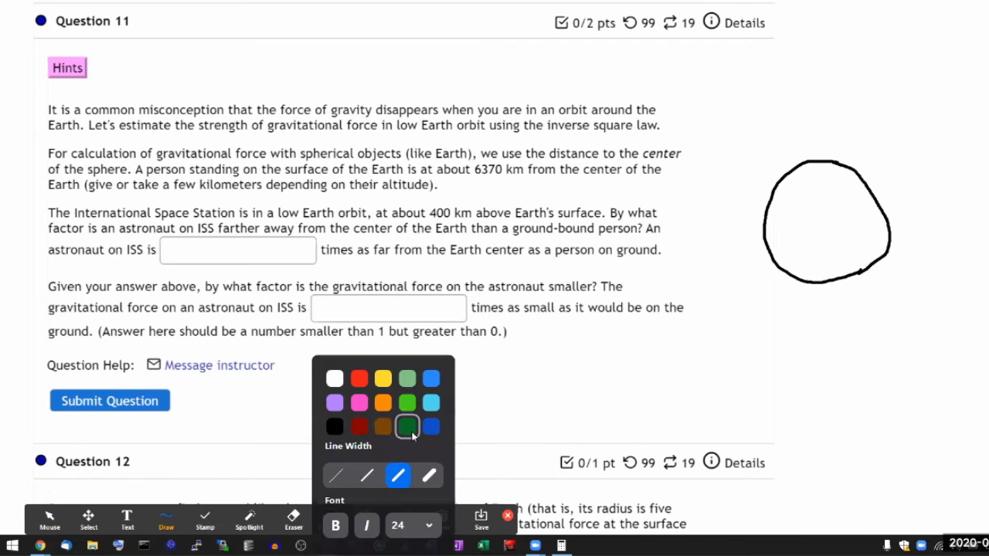
click(406, 427)
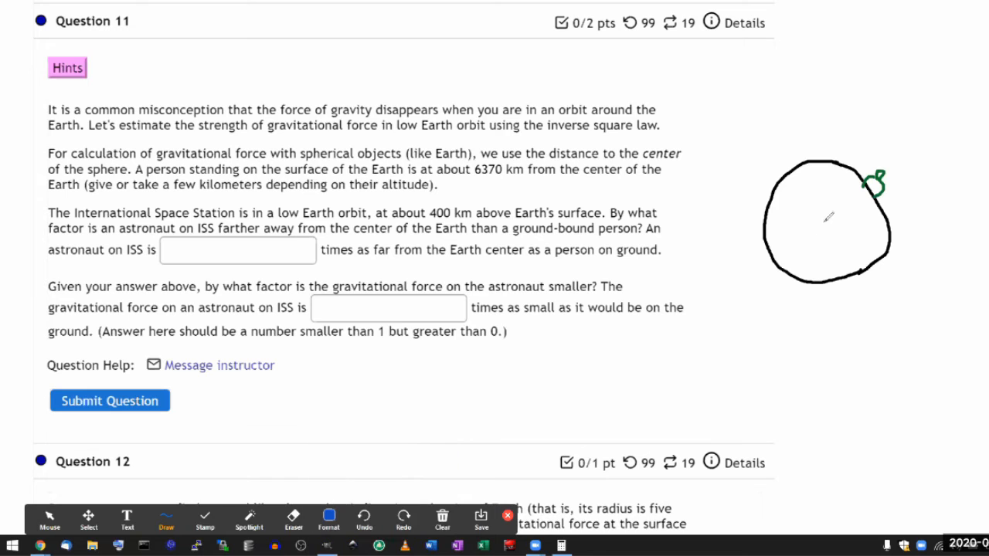
click(816, 223)
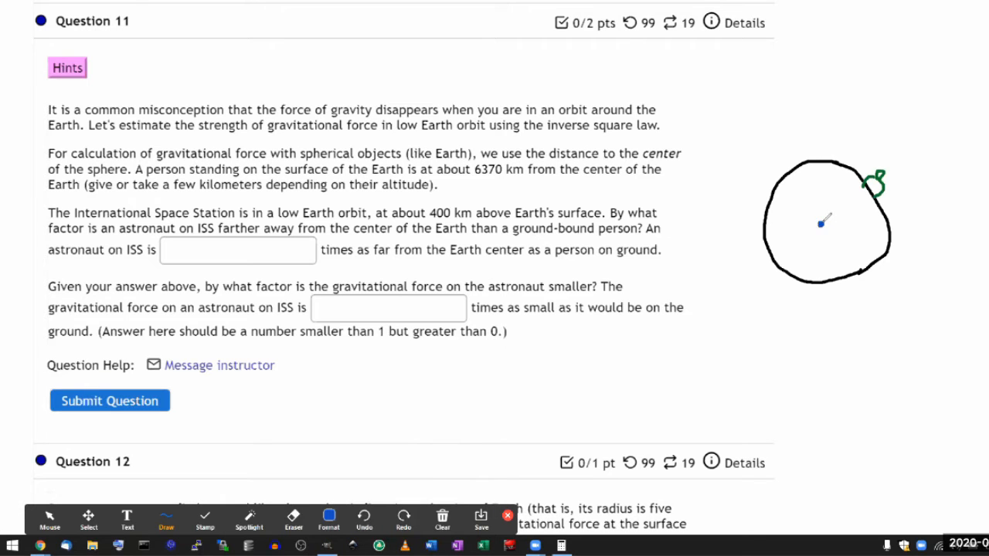
drag(820, 224, 869, 189)
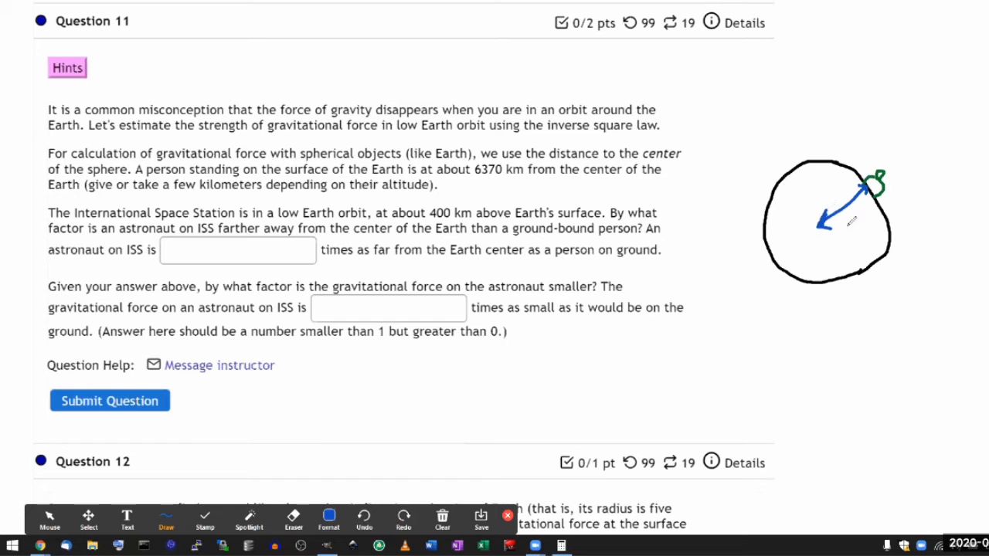
drag(846, 224, 861, 220)
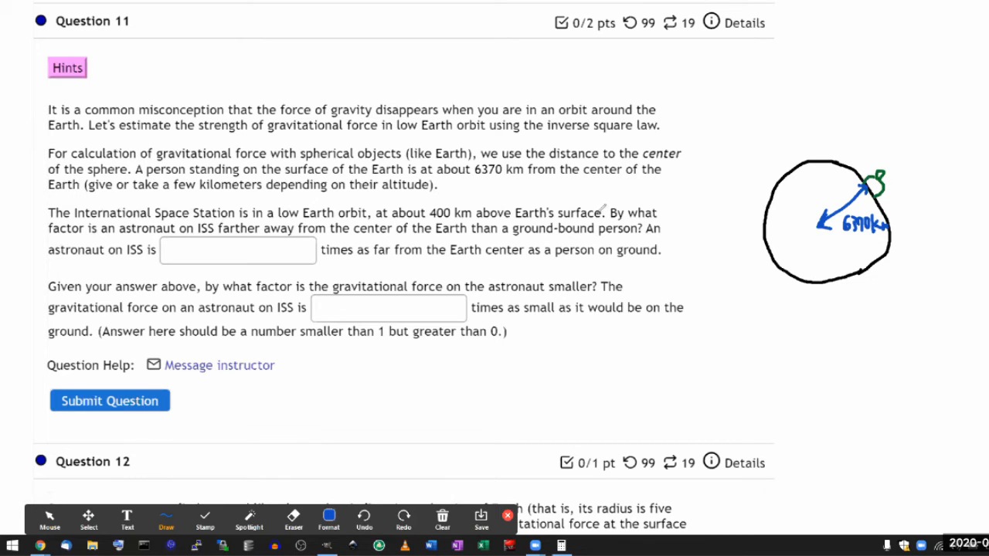
mouse_move(365, 439)
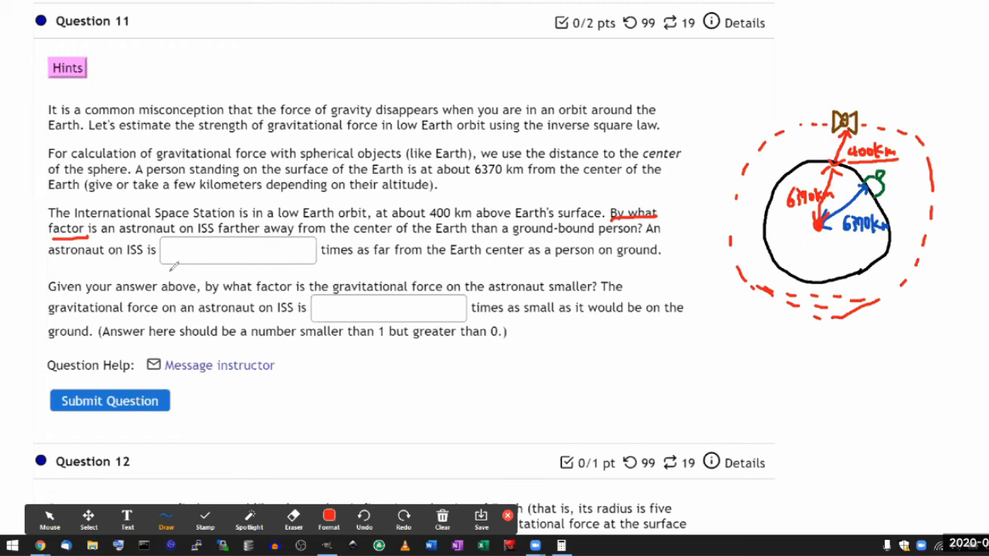
Step: Underline the first answer box in red
drag(166, 270, 320, 266)
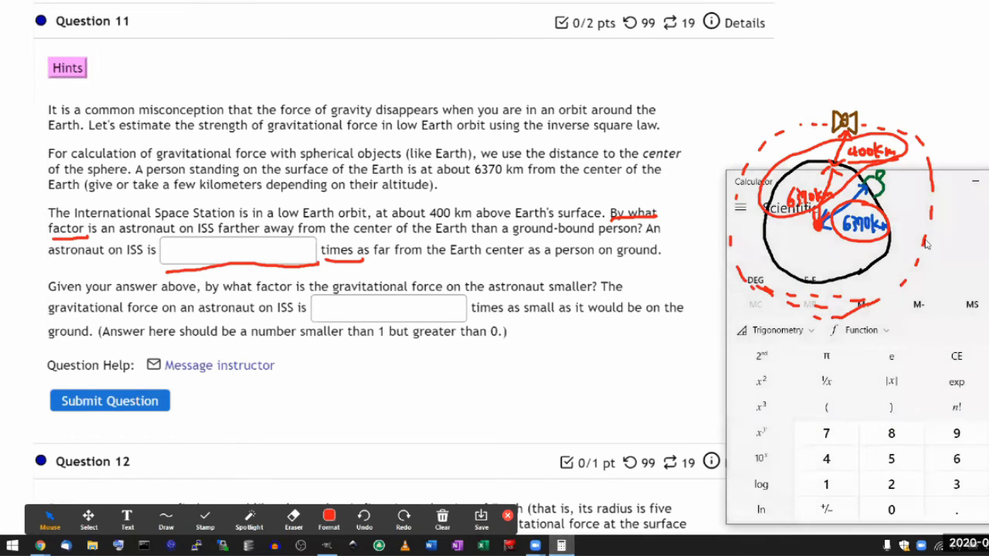
mouse_move(952, 196)
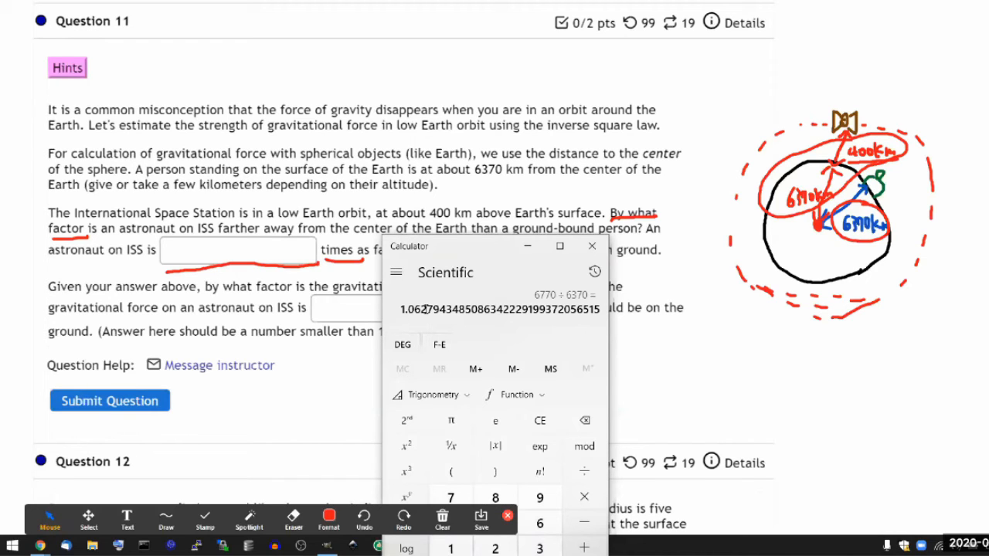
mouse_move(640, 28)
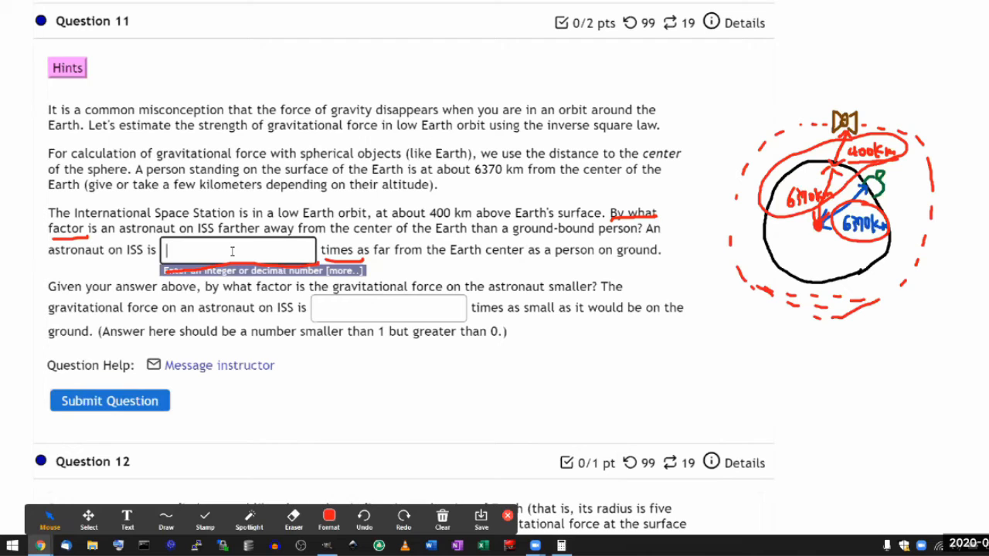
Step: Enter 1.063 as the ISS distance factor and submit it for checking
text(1.063)
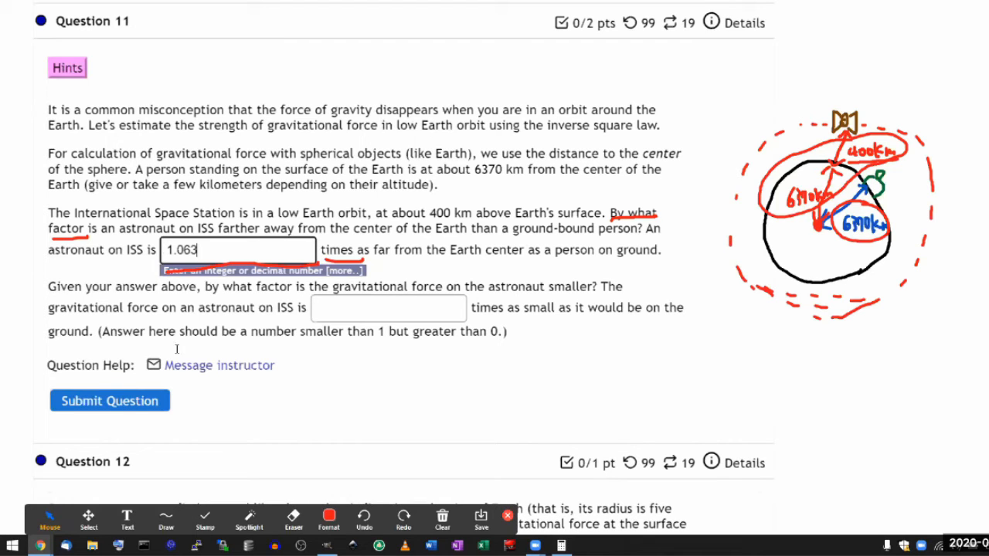
mouse_move(143, 400)
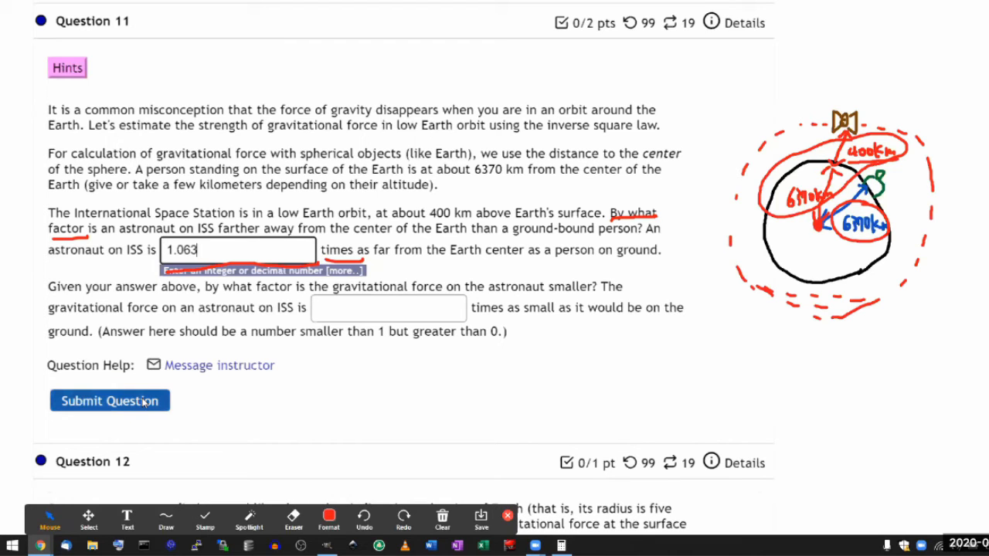
click(109, 400)
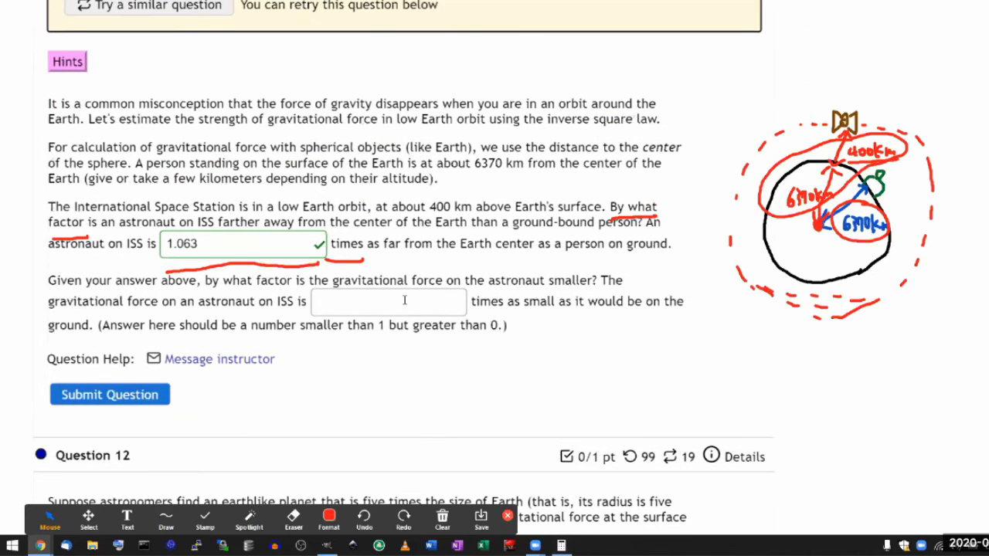
scroll(down, 3)
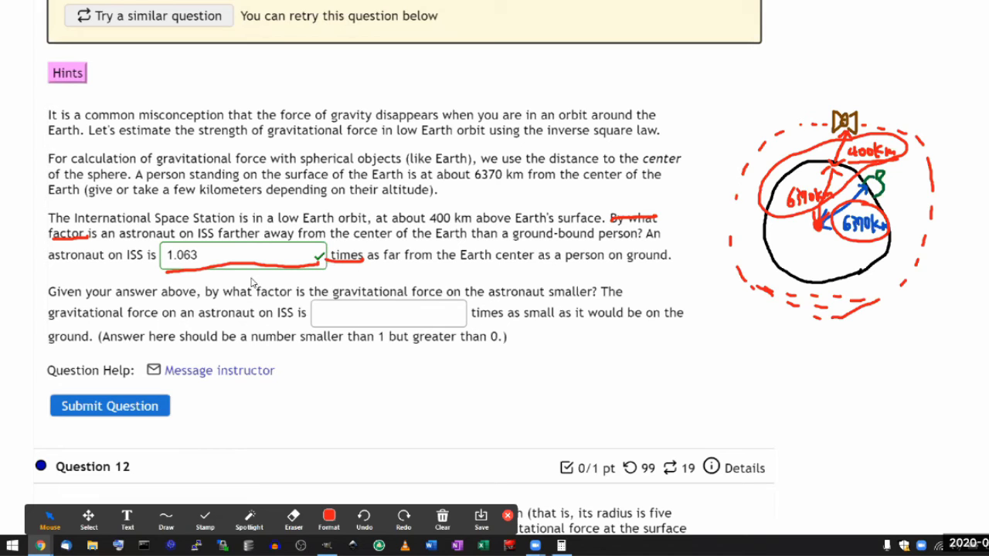
mouse_move(106, 258)
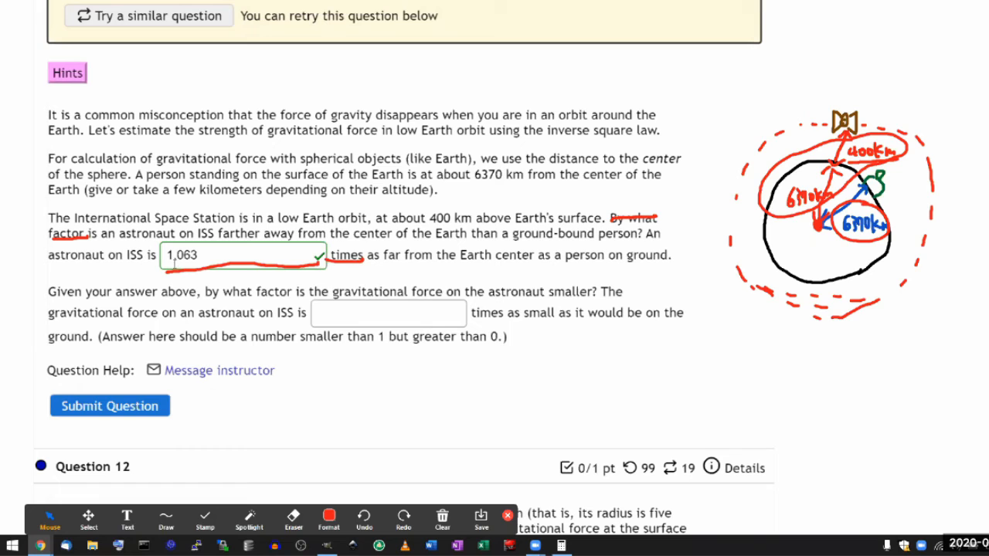
text(1.063)
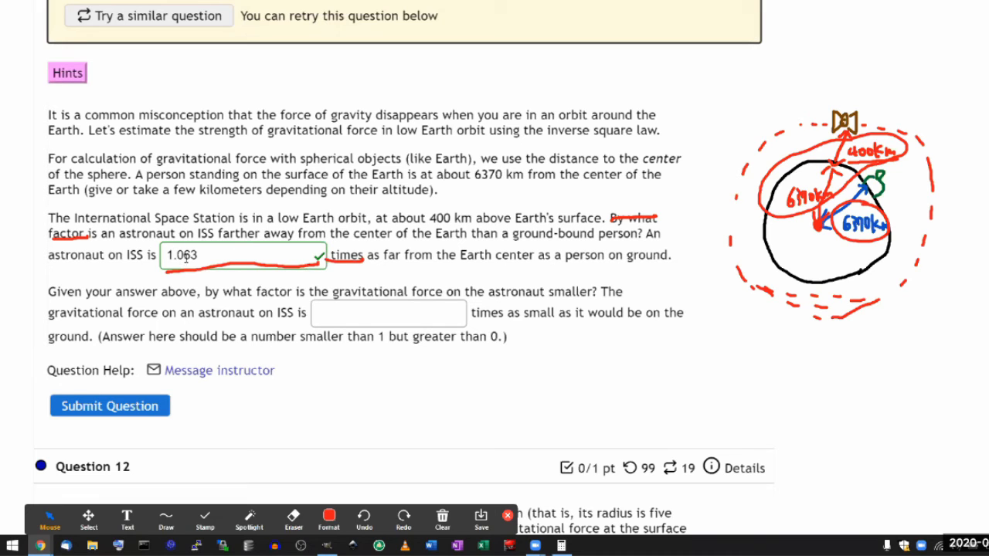
click(242, 254)
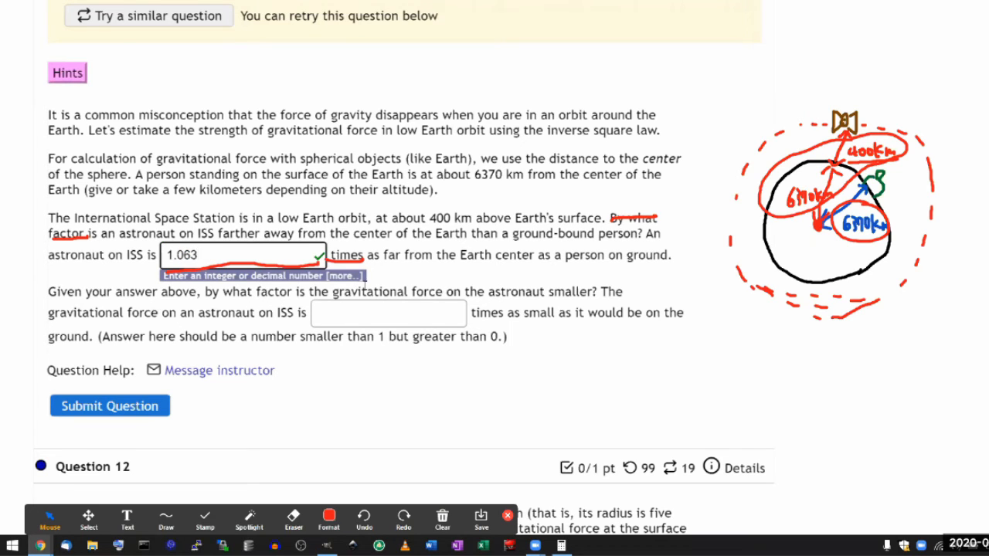
mouse_move(584, 303)
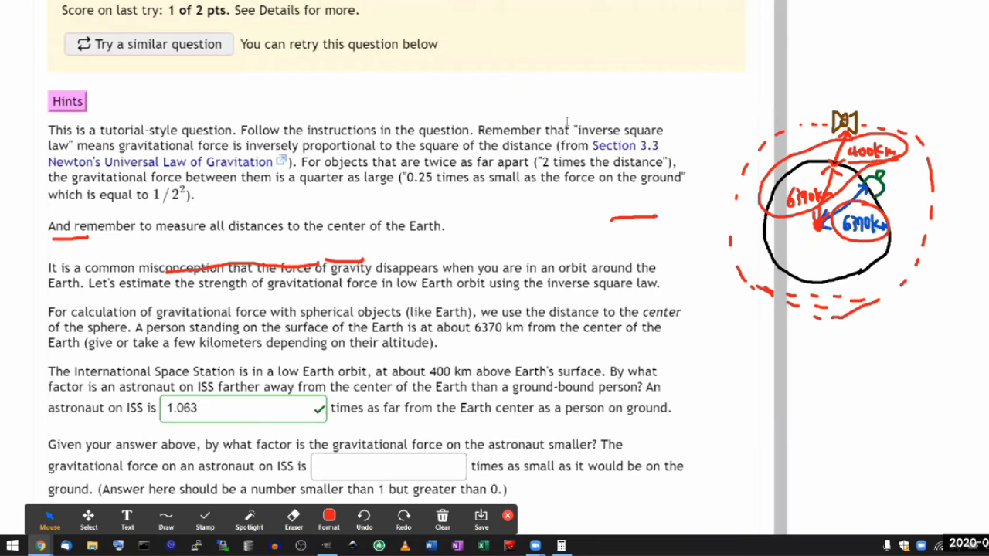
drag(477, 130, 97, 146)
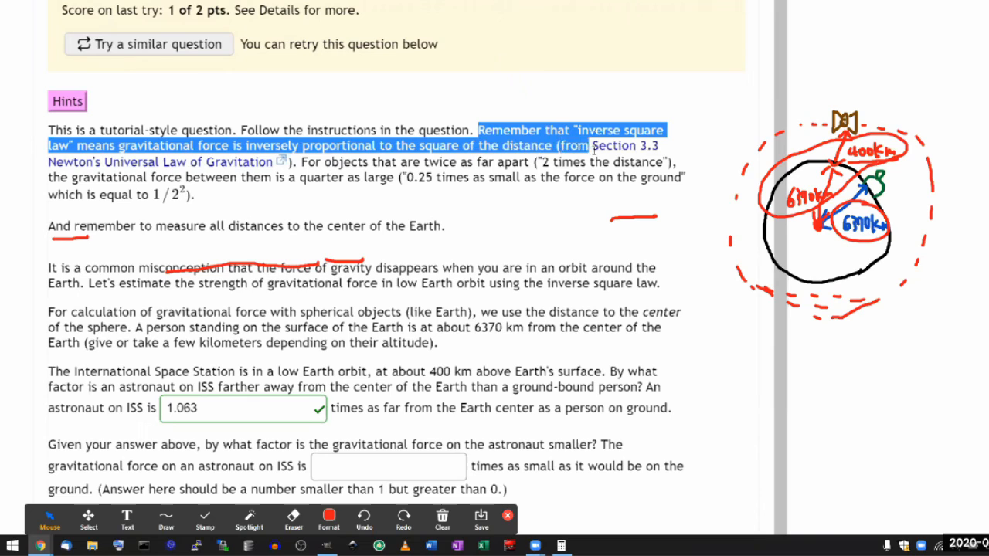
click(313, 160)
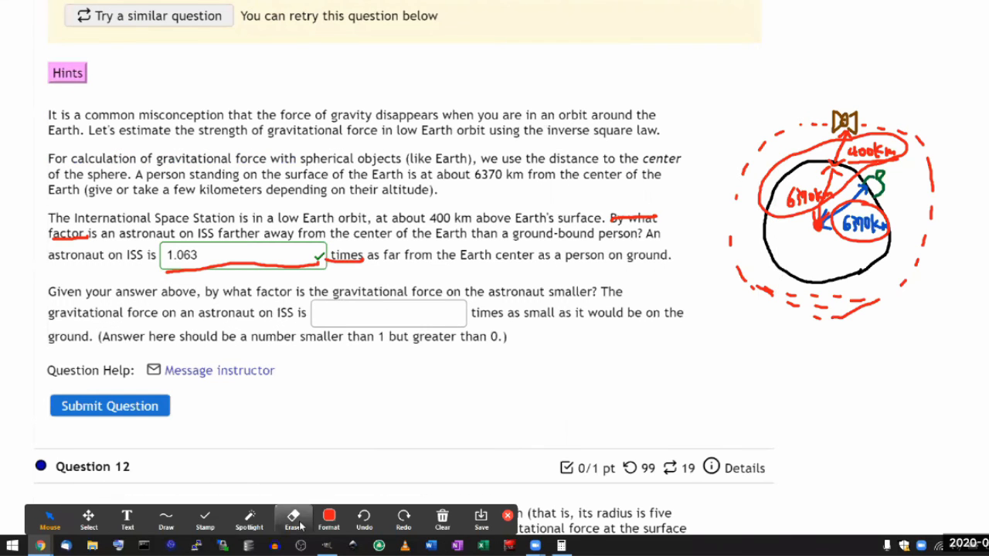
Step: Compute 1 ÷ 1.063² ≈ 0.885 in Calculator, then minimize it
click(560, 546)
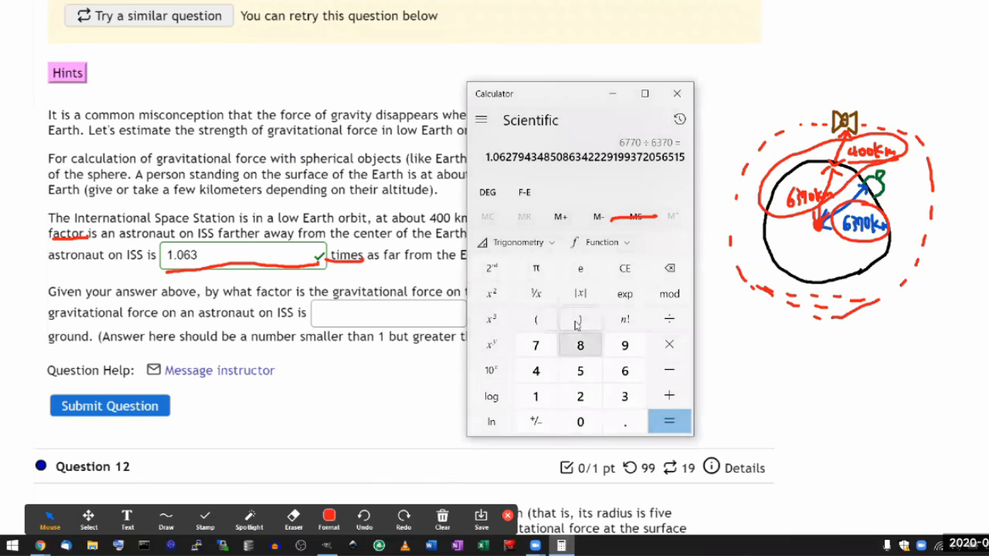
mouse_move(657, 340)
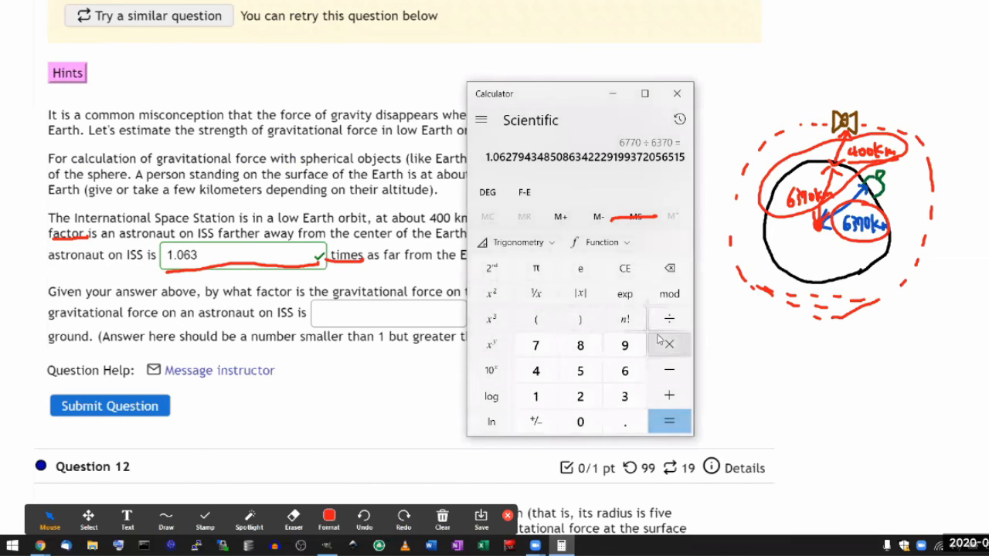
click(668, 318)
text(1.063)
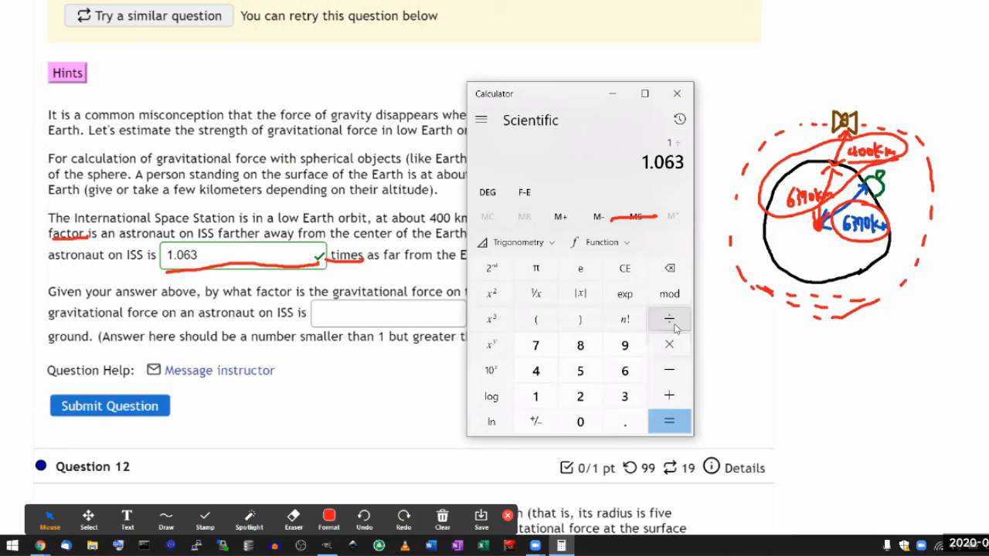
click(491, 293)
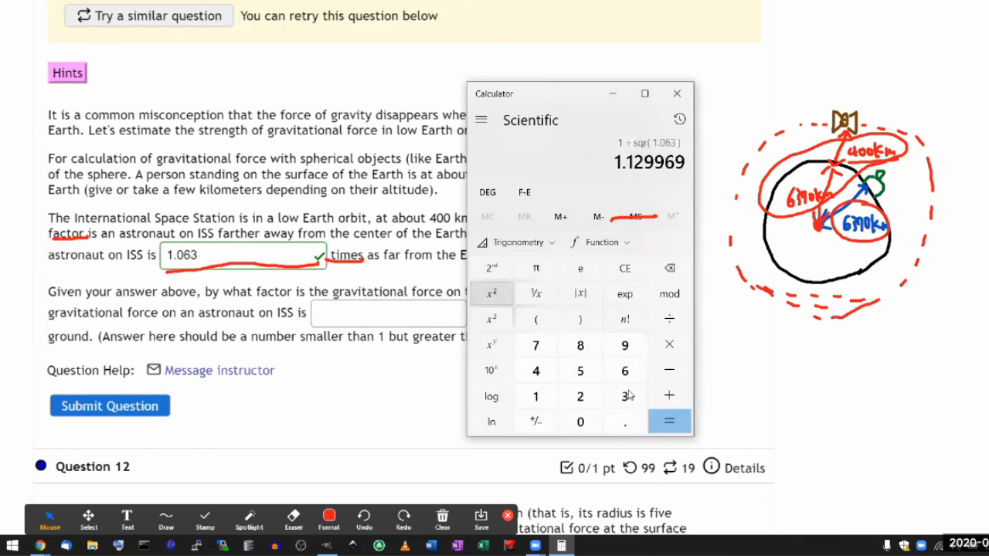
click(668, 421)
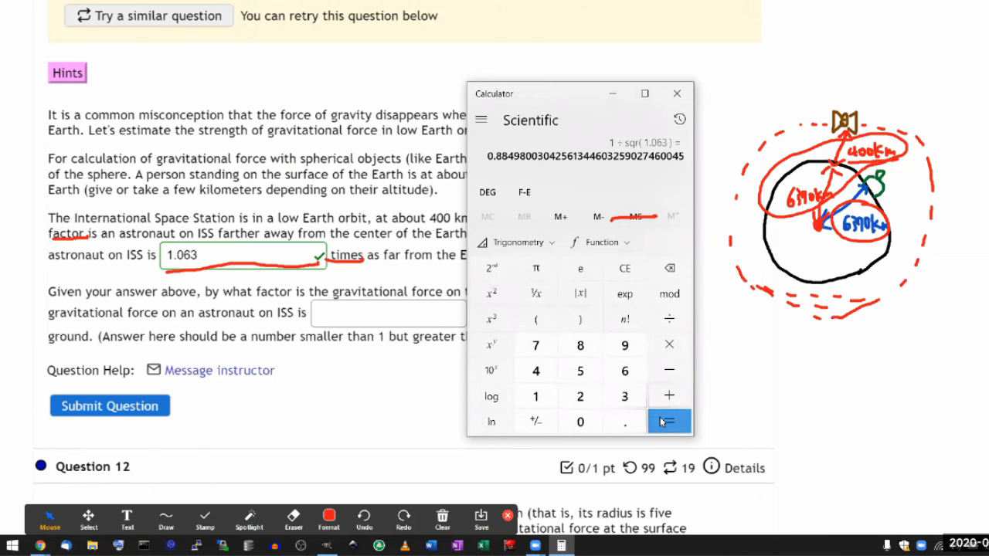
mouse_move(668, 421)
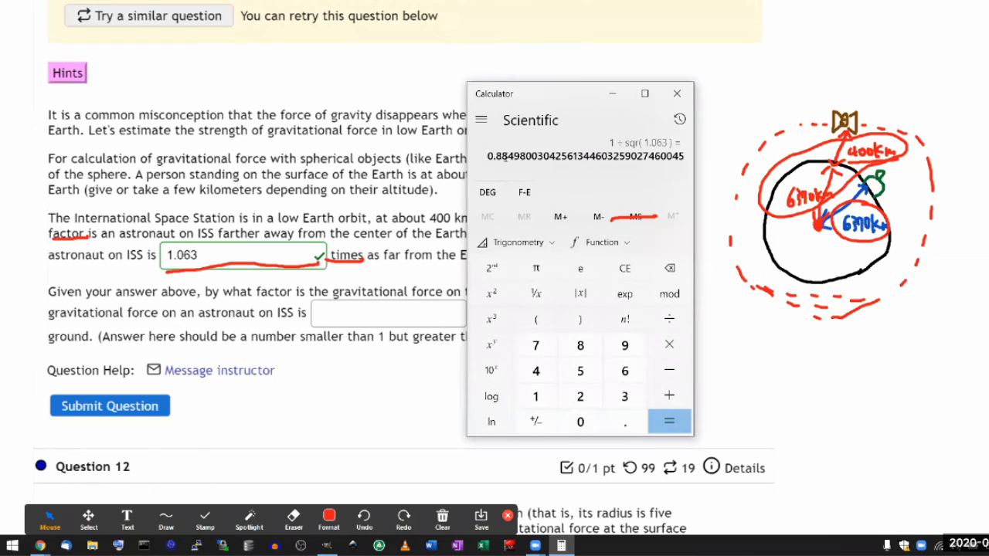
click(677, 93)
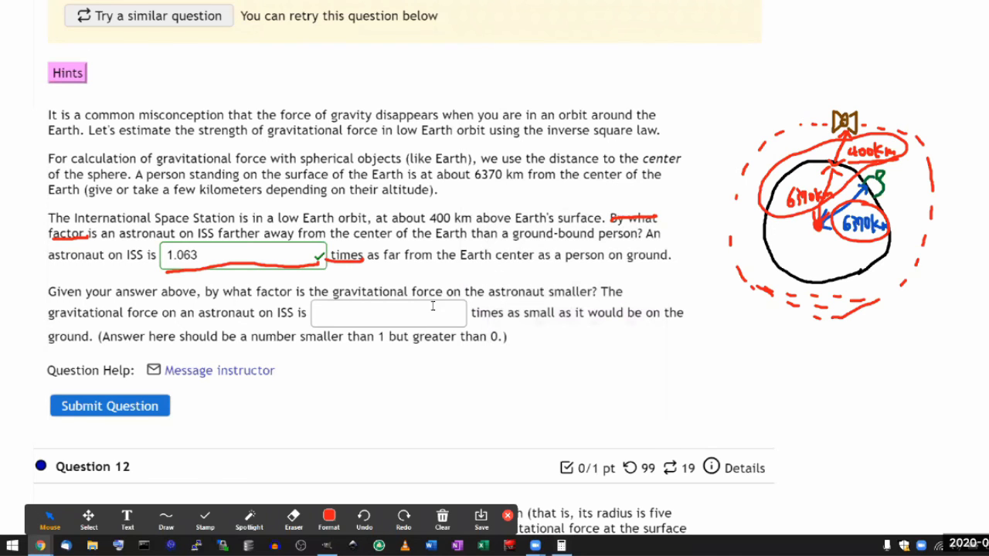
Step: Enter 0.885 as the force-reduction factor and submit for grading
text(0.885)
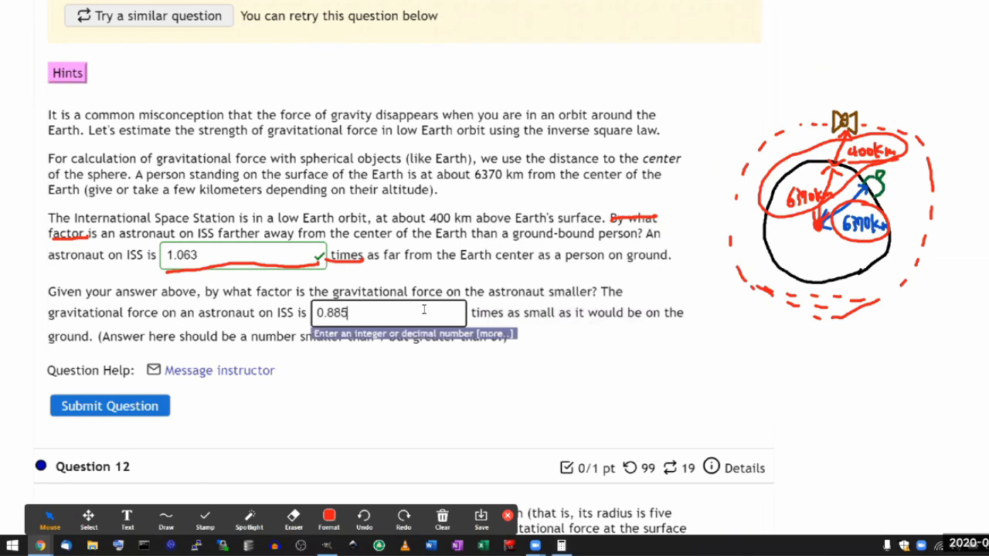
click(110, 405)
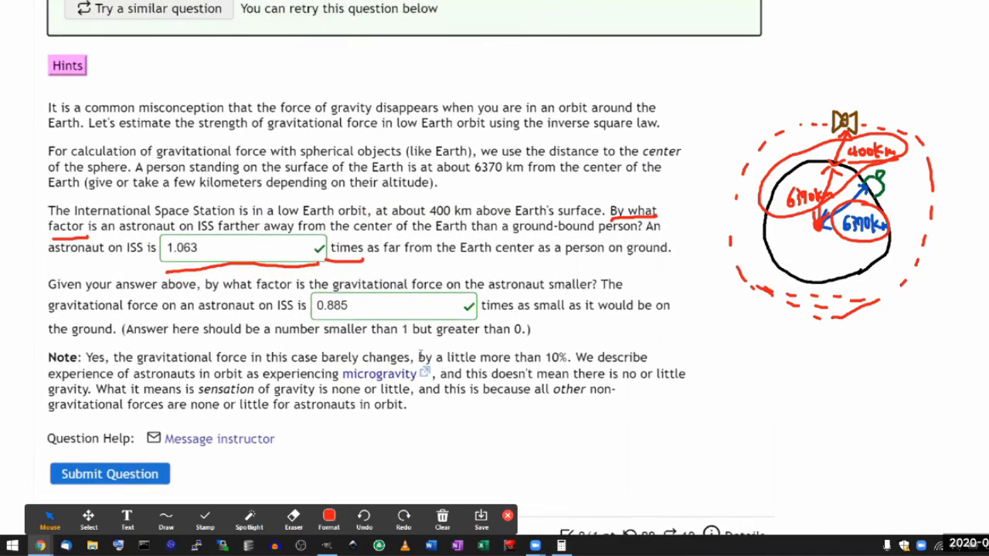
scroll(up, 3)
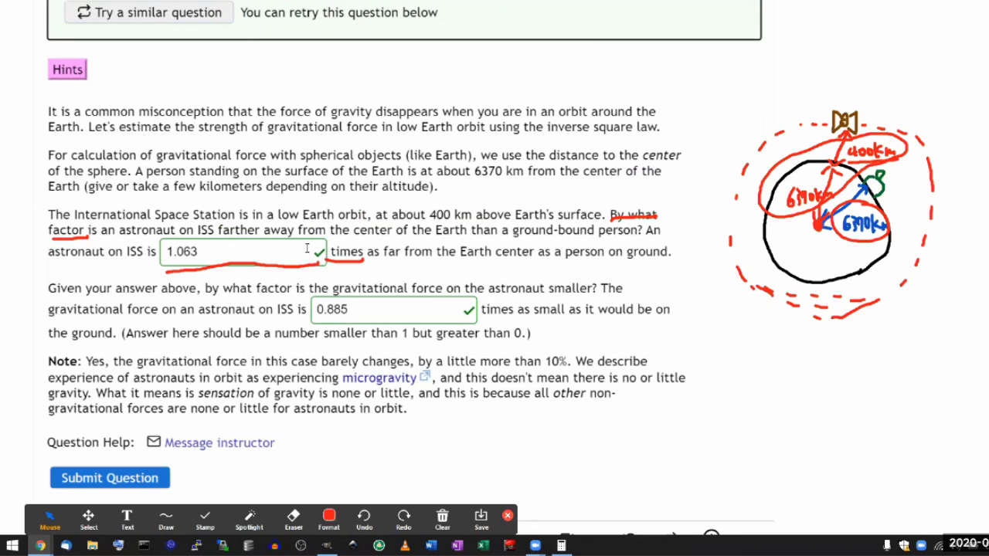
mouse_move(947, 297)
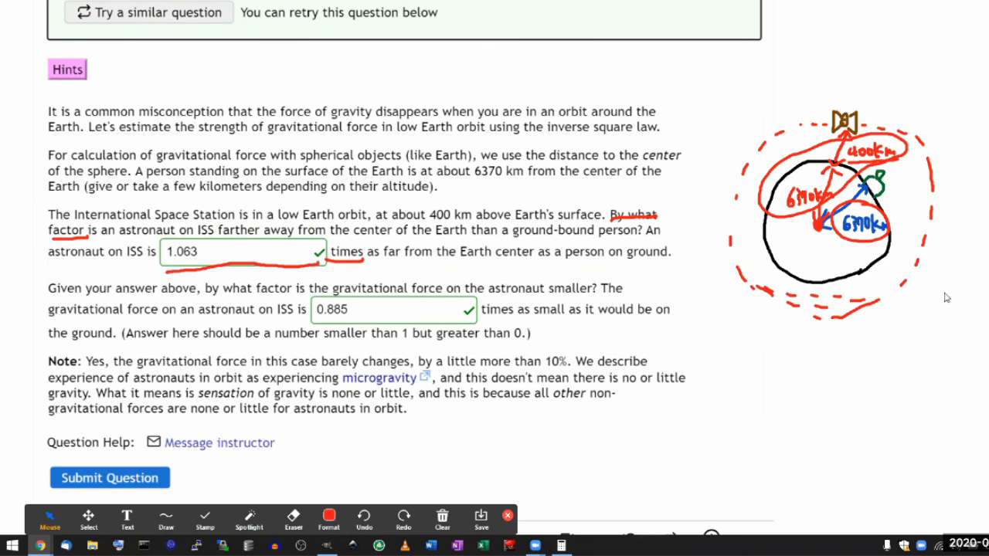
mouse_move(916, 152)
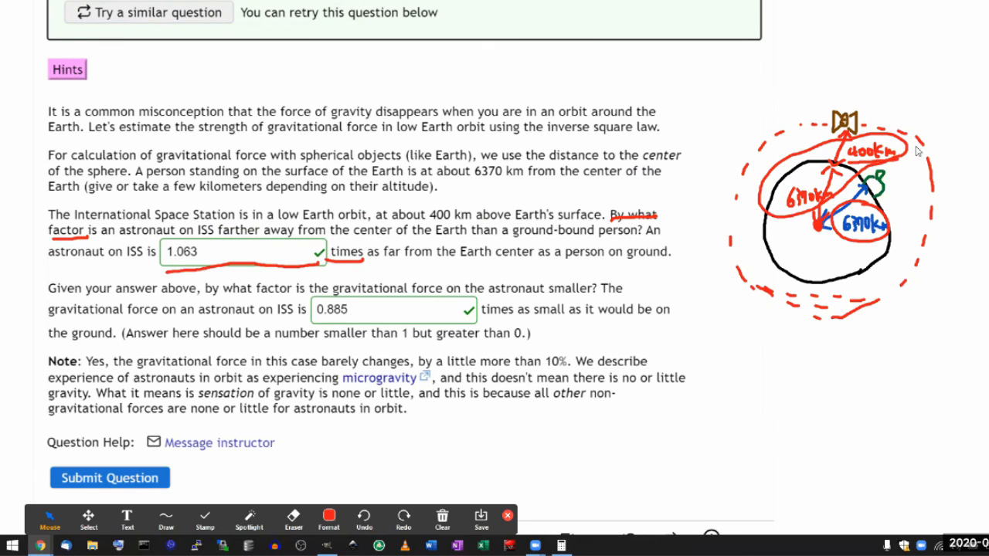
mouse_move(809, 145)
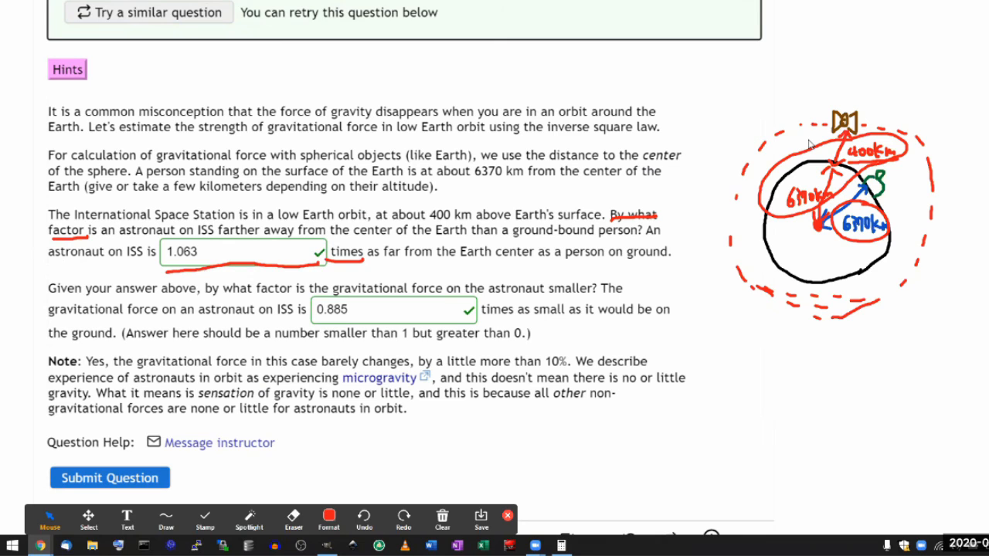
mouse_move(441, 505)
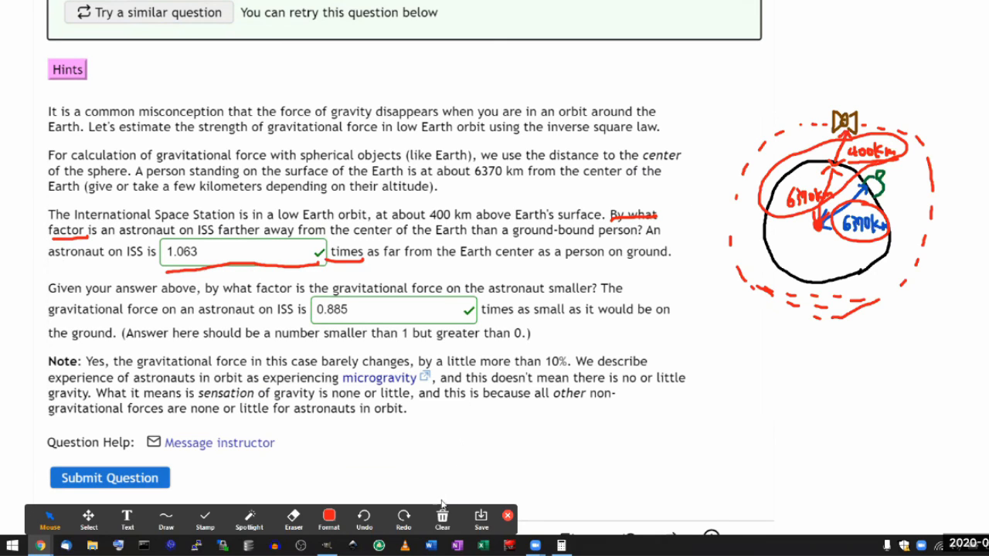